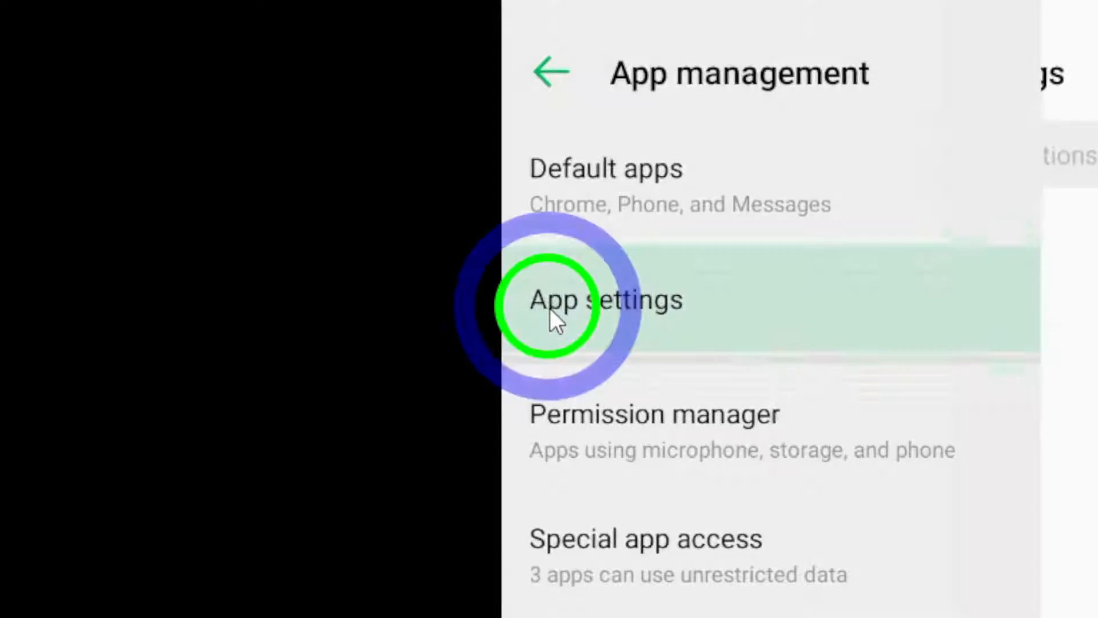
Show the installed apps list in App management and locate Facebook
left_click(604, 298)
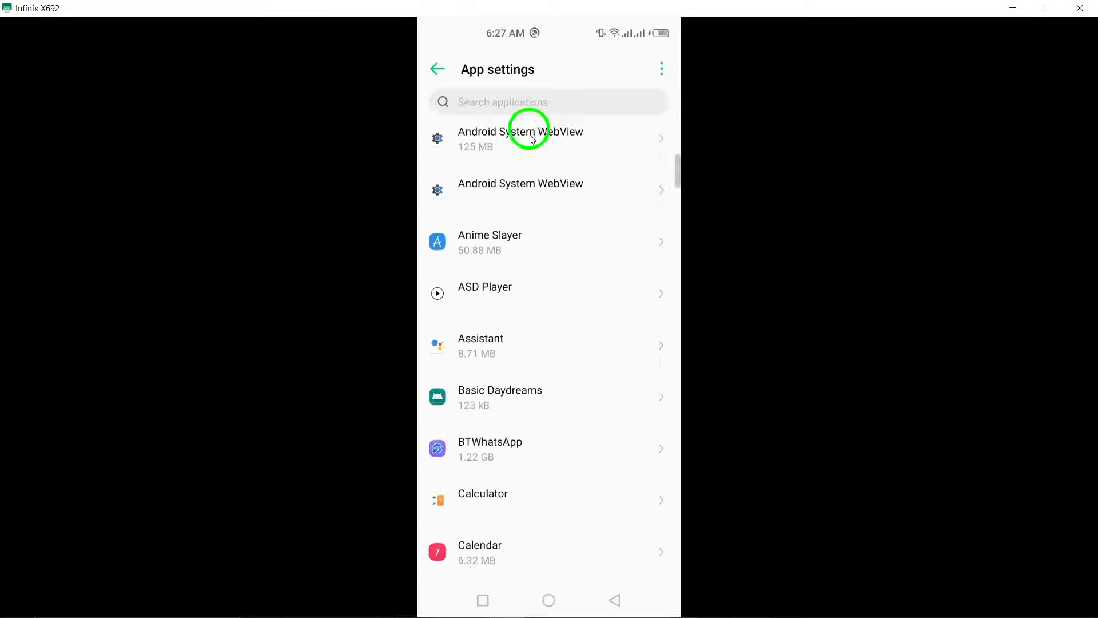
scroll("down", 3)
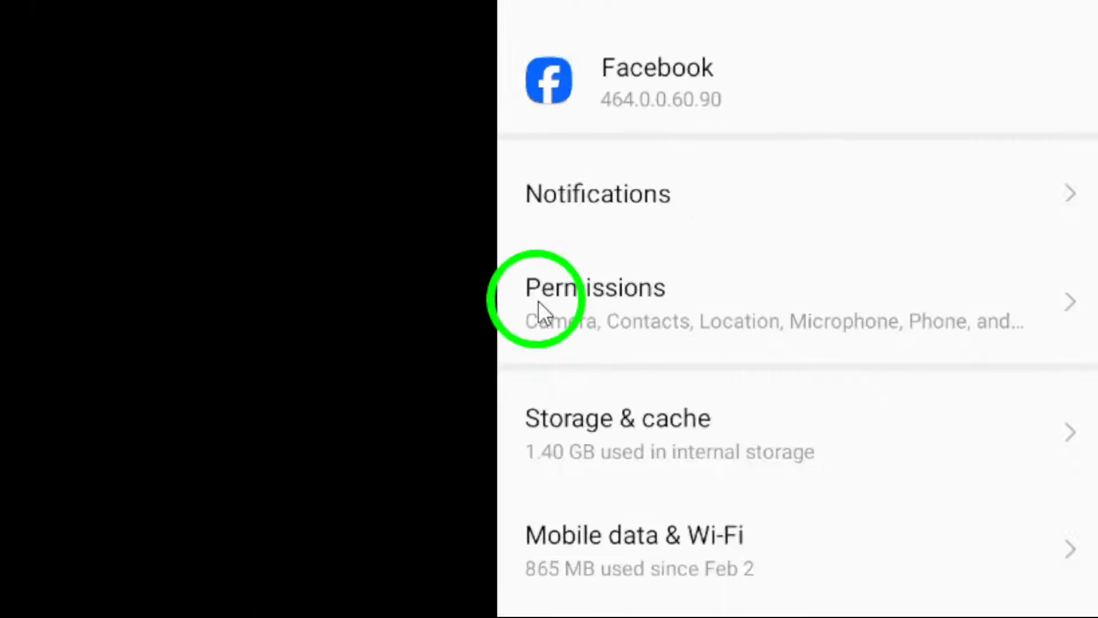
Go into Facebook's permission settings to reach its Storage access page
left_click(595, 300)
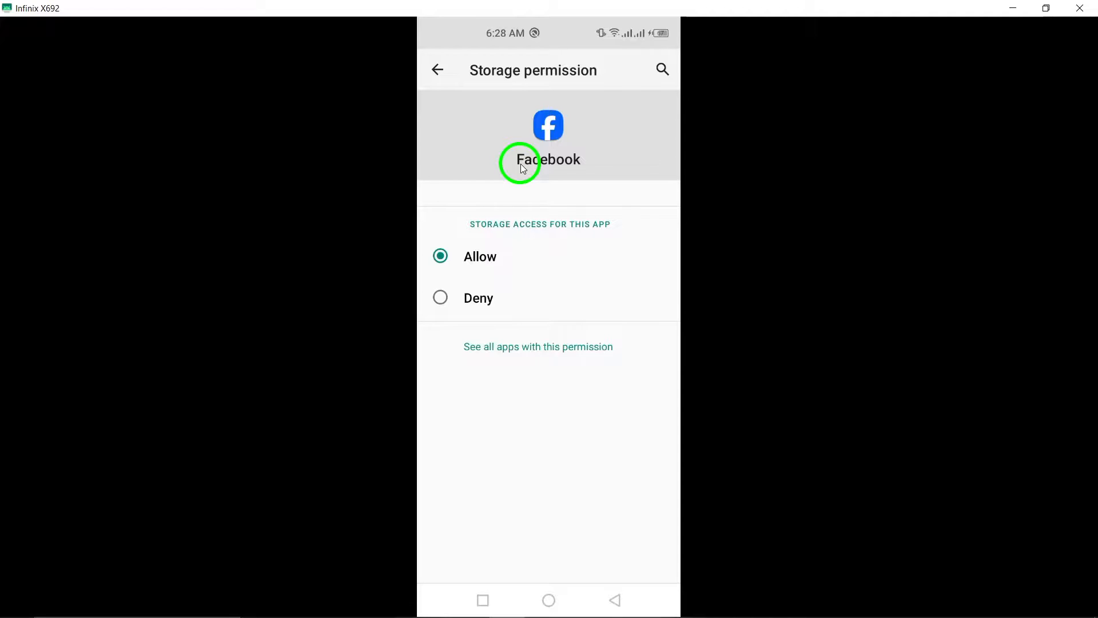
Return to Facebook's App permissions list and confirm Storage is listed under Allowed
left_click(437, 70)
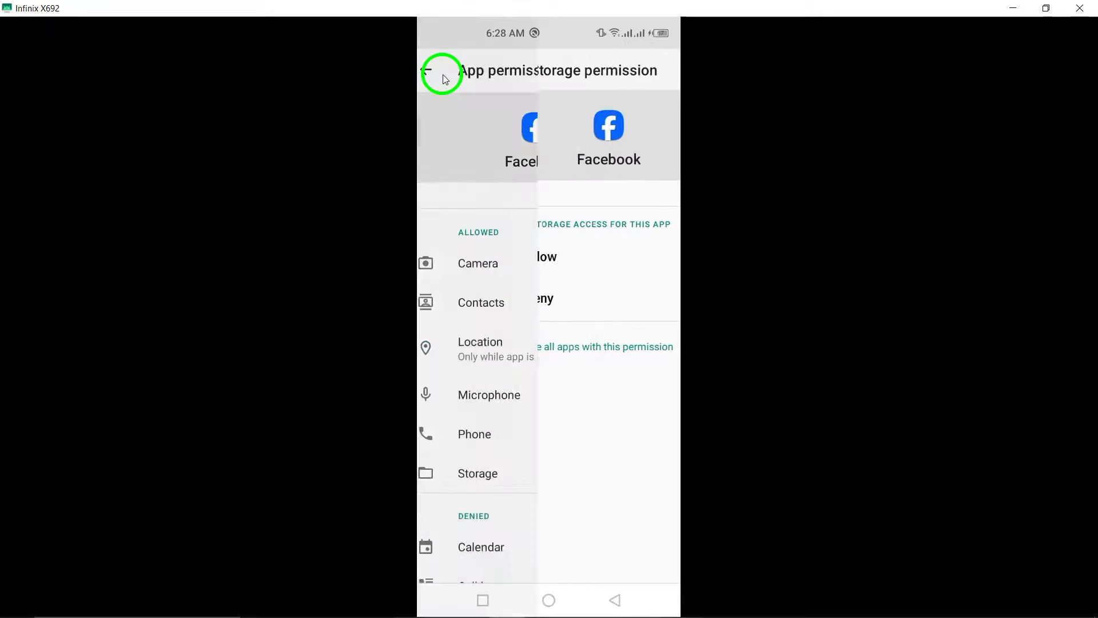
left_click(439, 70)
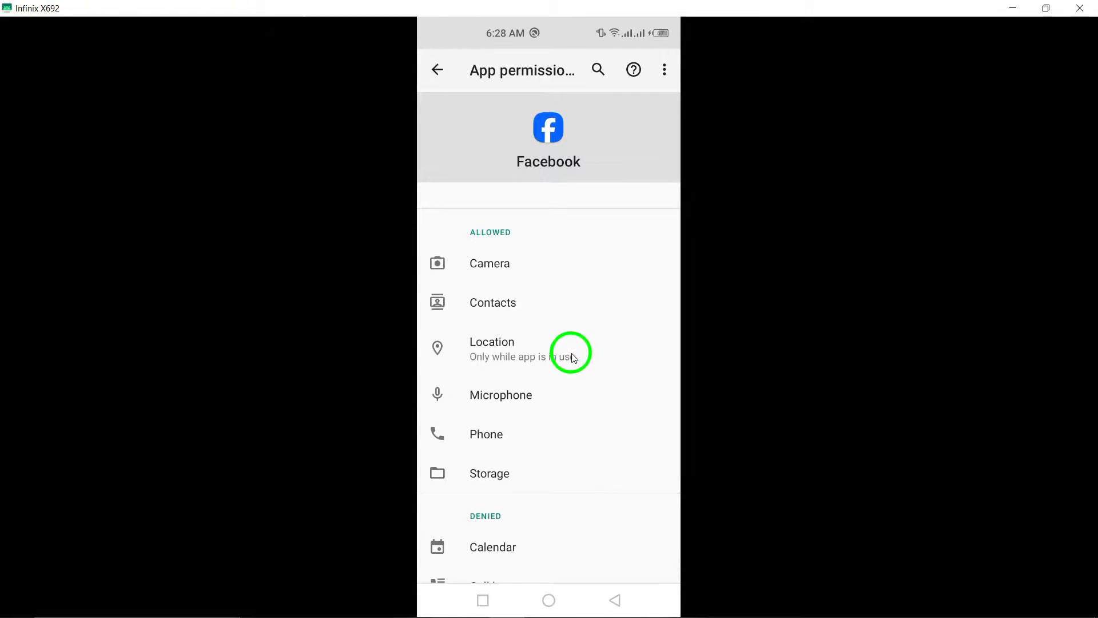
scroll("down", 3)
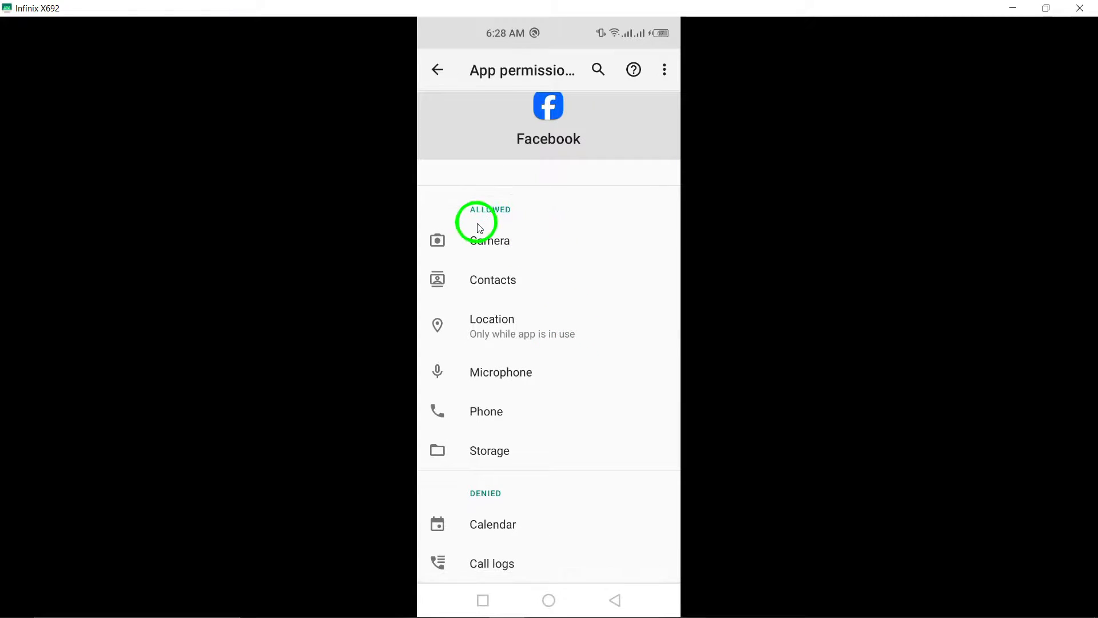